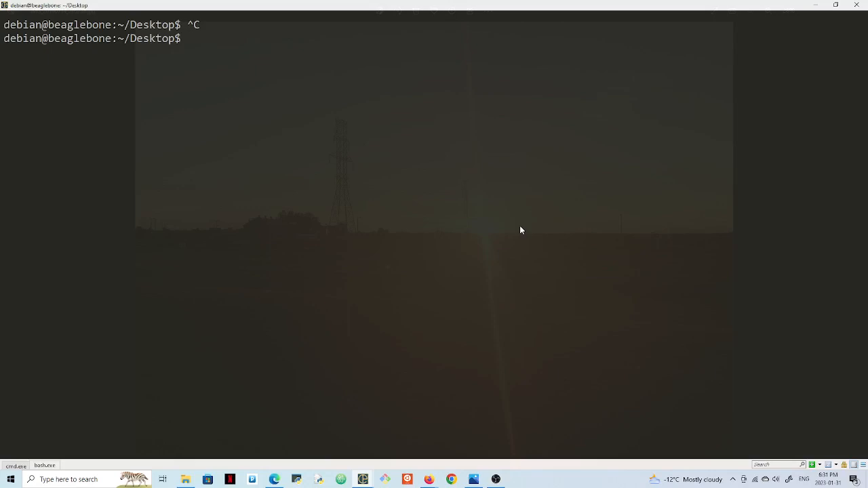
Step: Run whoami to confirm the logged-in BeagleBone user is debian
type("whoam")
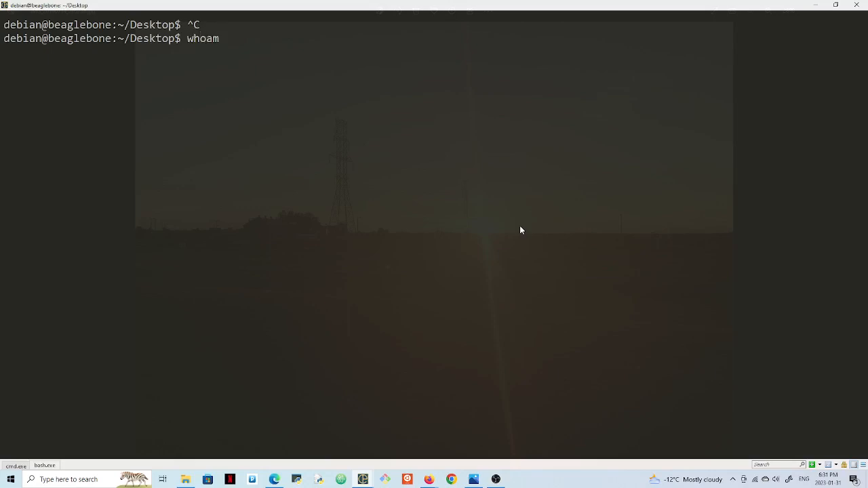
key("Return")
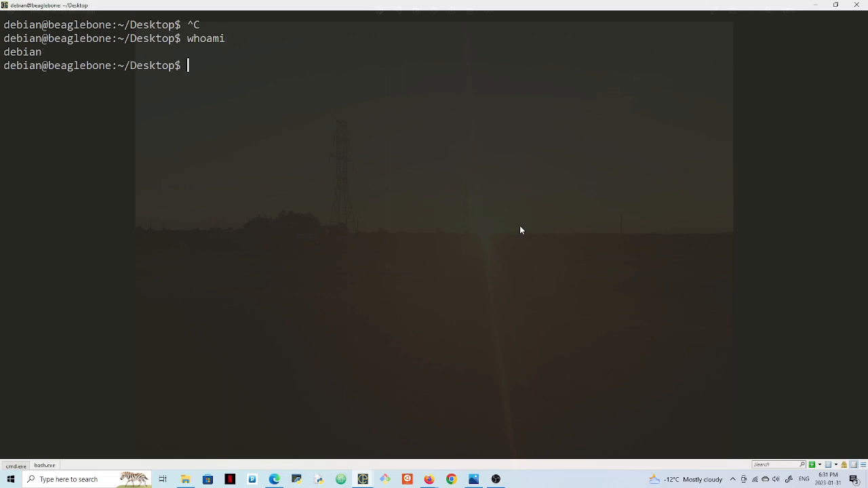
type("p")
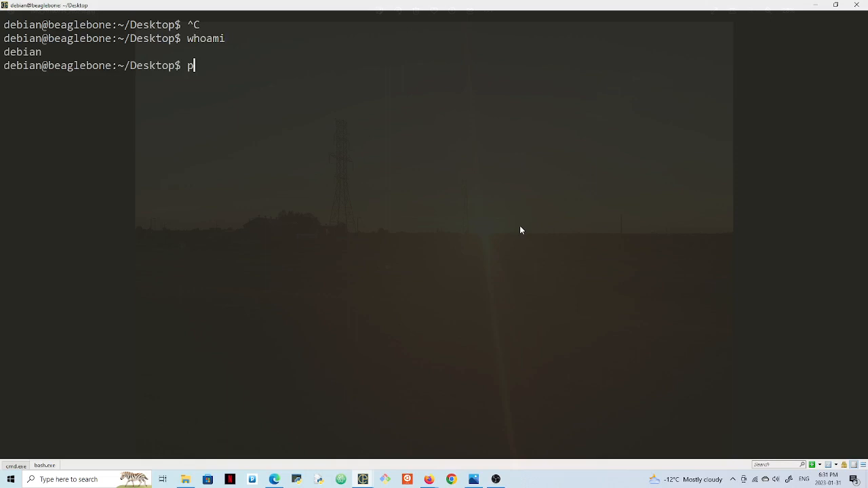
Step: Change the debian password with passwd, using a longer password after the too-short one is rejected
type("asswd")
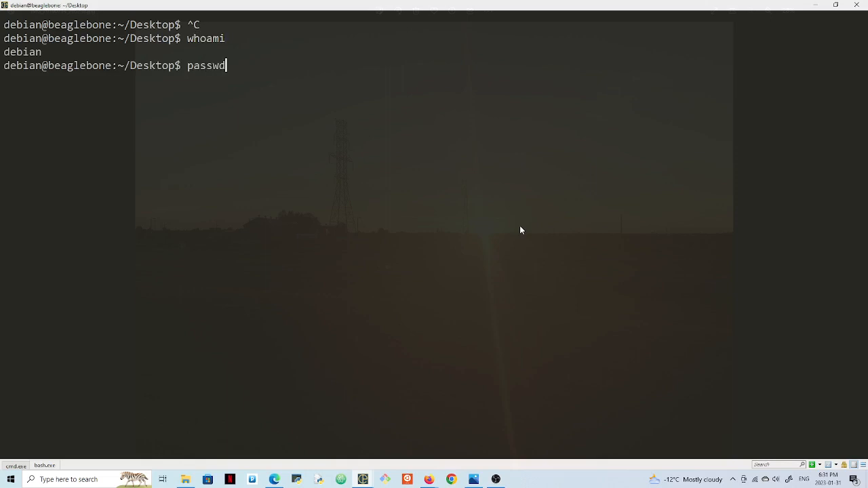
key("Return")
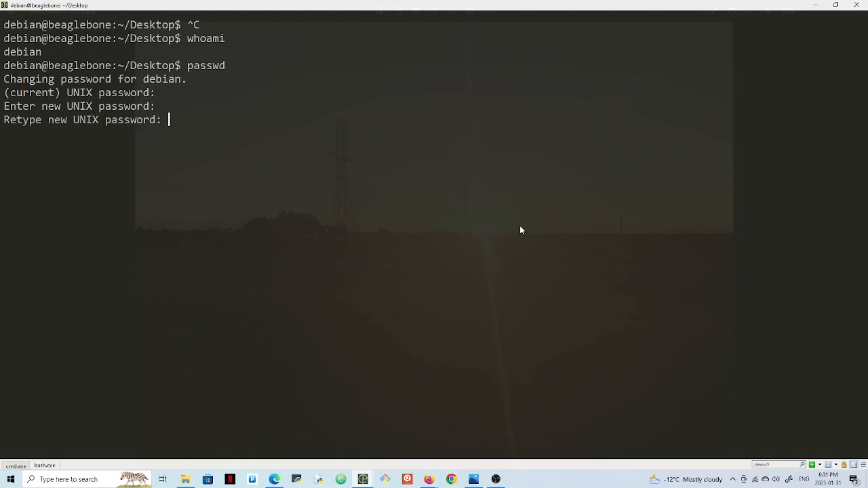
key("Return")
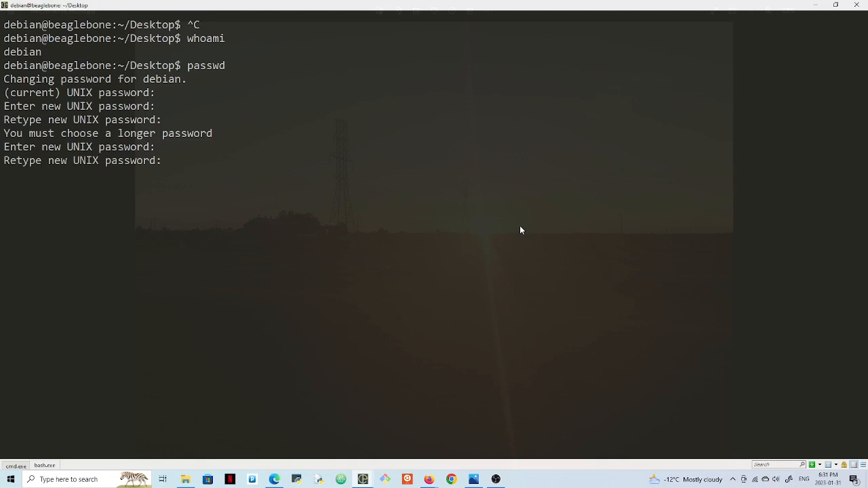
key("Return")
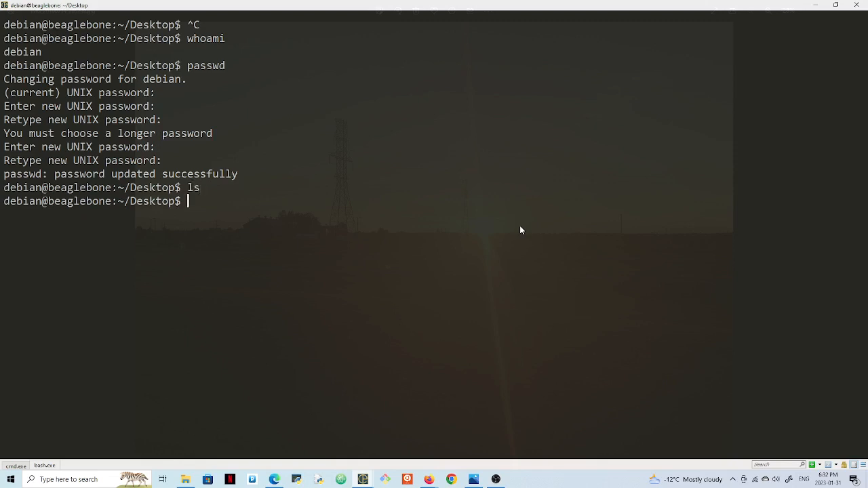
Step: List the Desktop in detail with ls -la, showing total 8 with only . and .. entries
type("ls -")
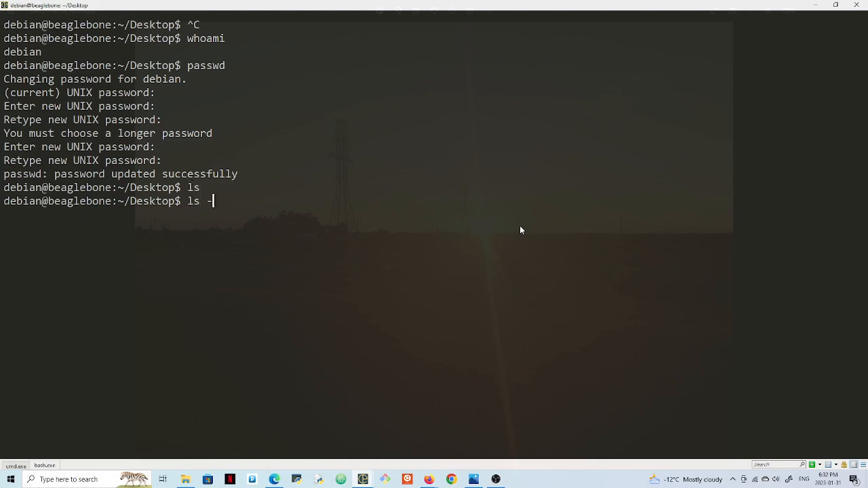
type("la")
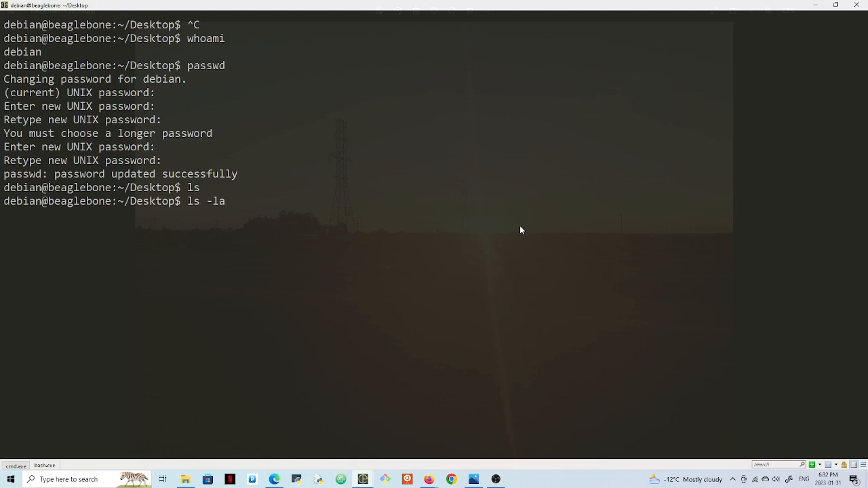
key("Return")
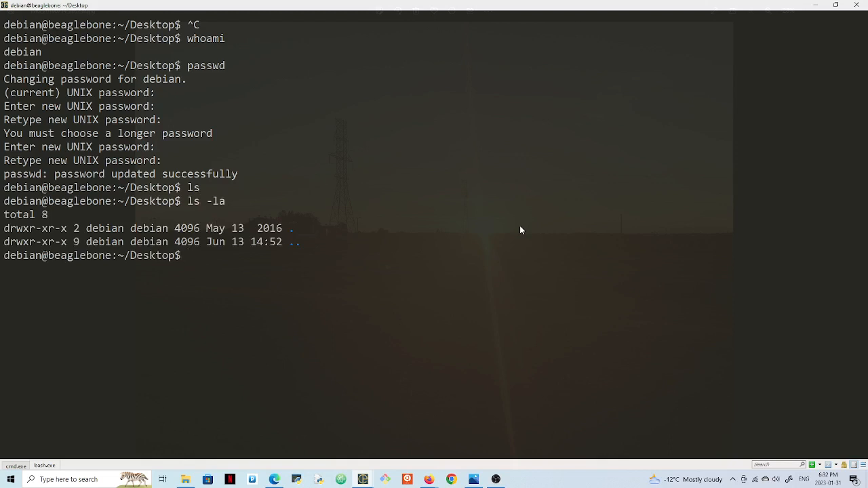
type("ls -l")
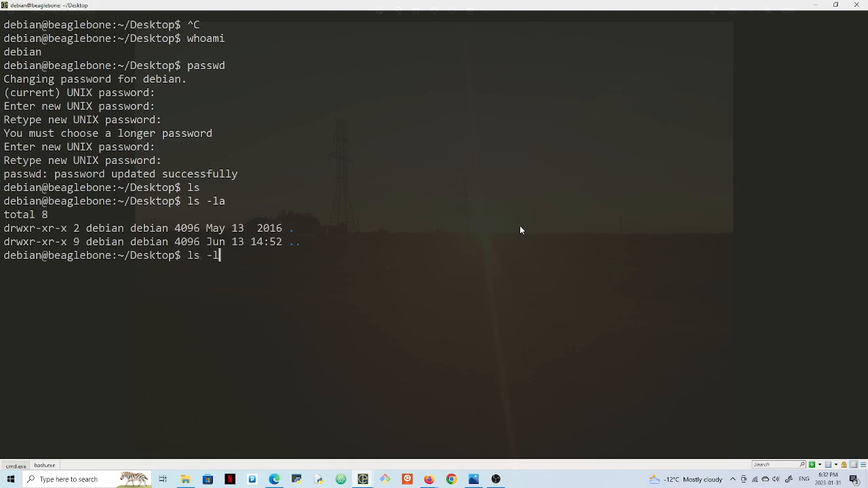
key("Return")
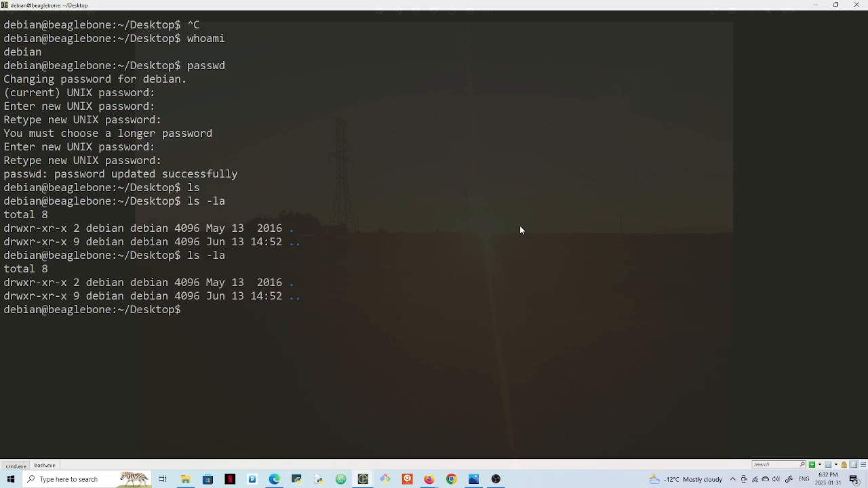
key("Return")
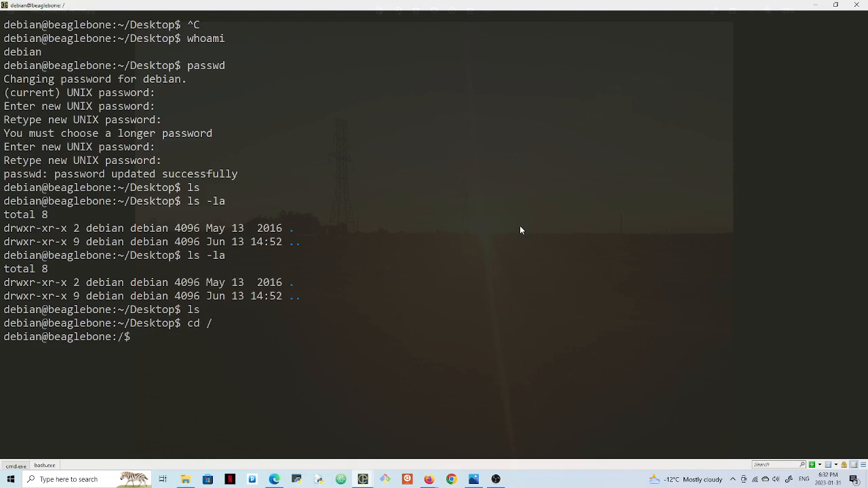
Step: List the root directory, showing ID.txt, bin, boot, etc, home, nfs-uEnv.txt, tmp, usr and var
key("Return")
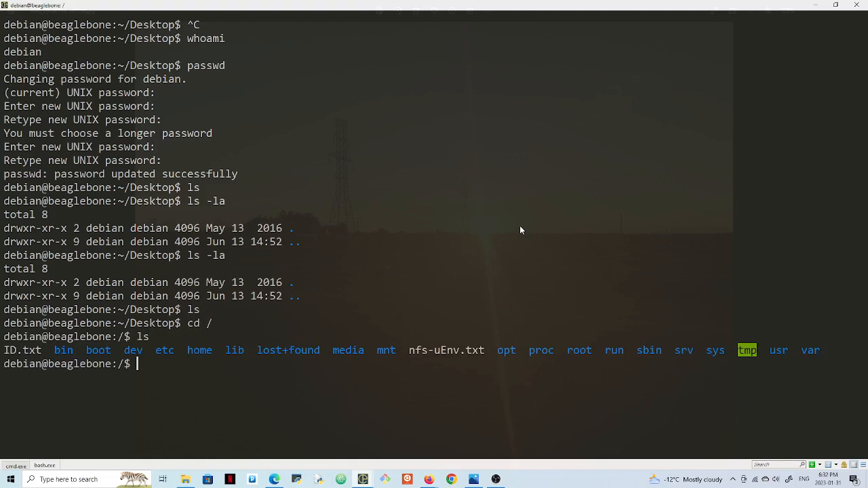
type("uname")
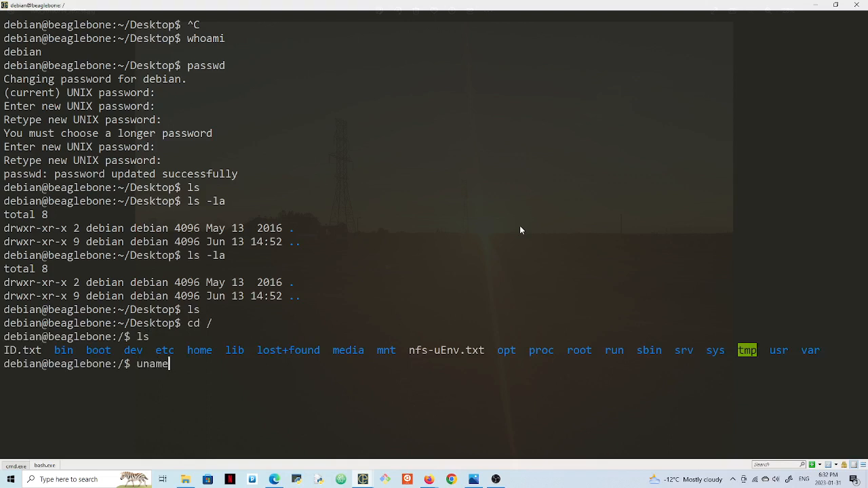